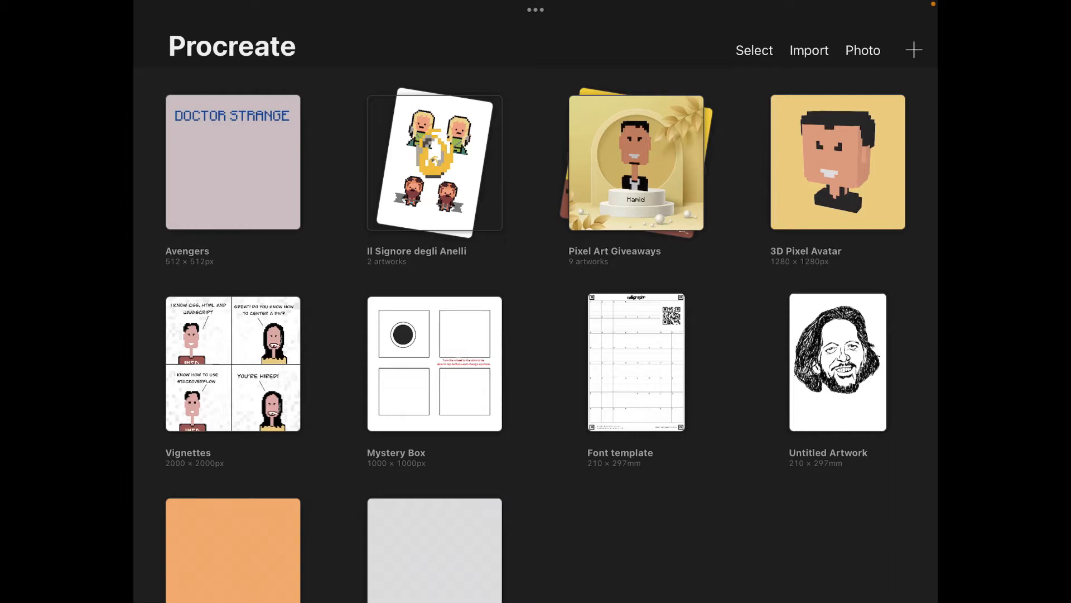
Create a new custom canvas with Width and Height of 1 px.
click(914, 50)
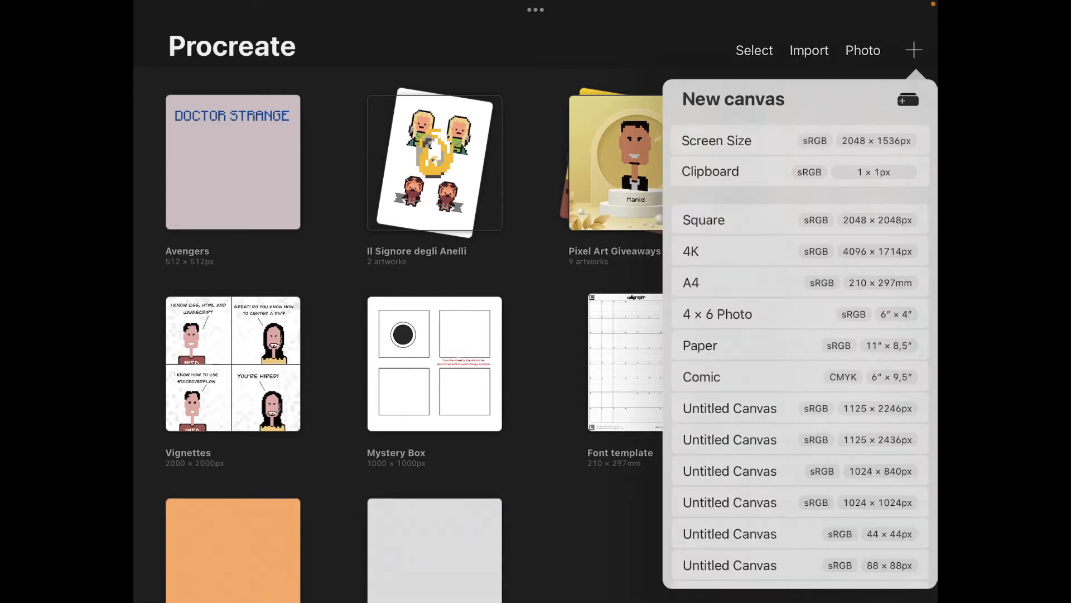
click(909, 99)
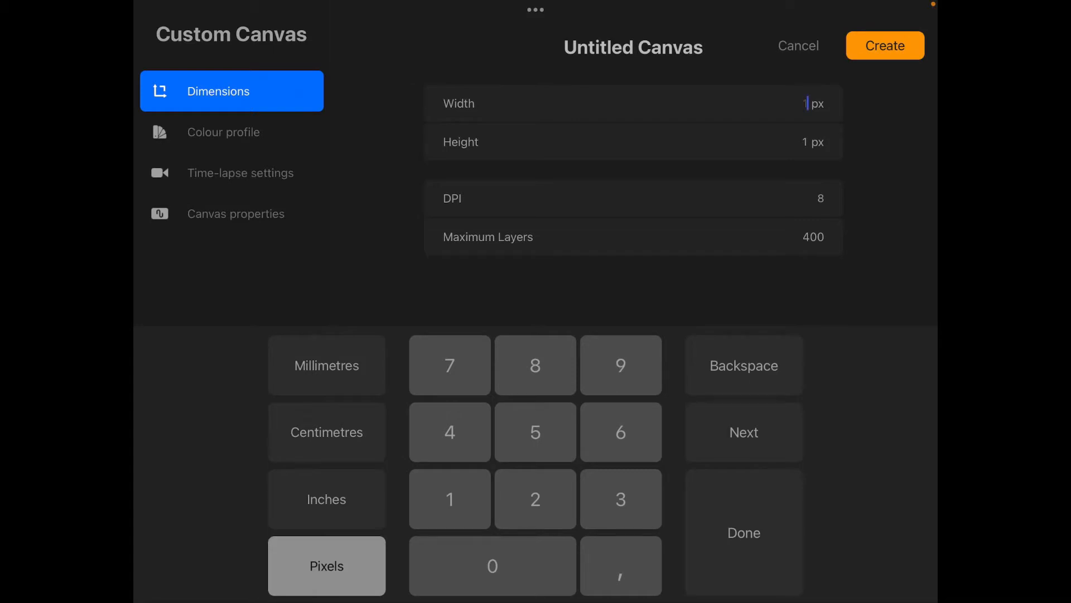
click(743, 532)
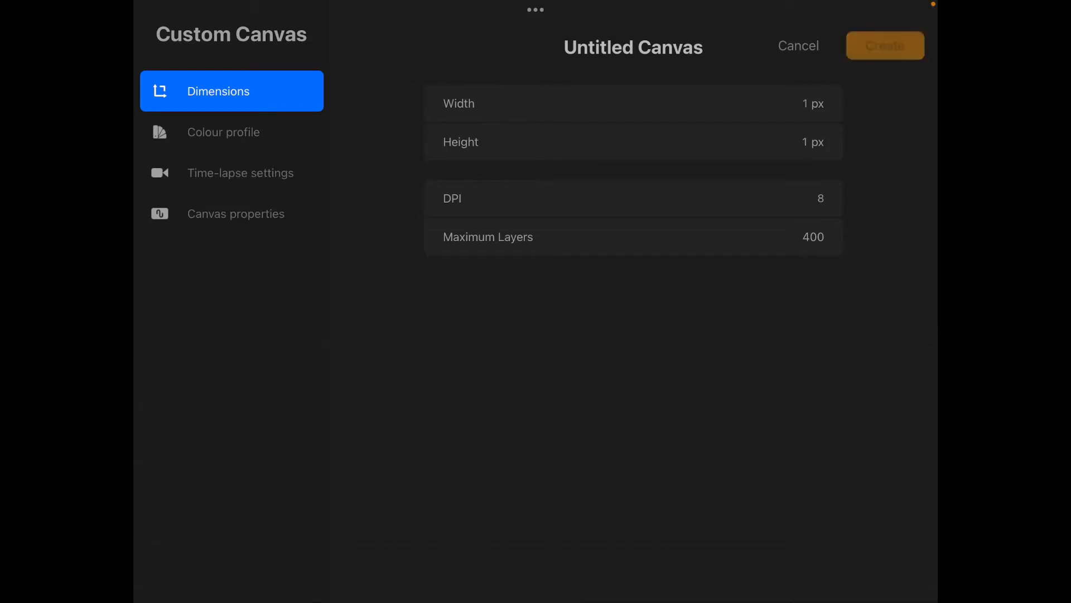
click(885, 45)
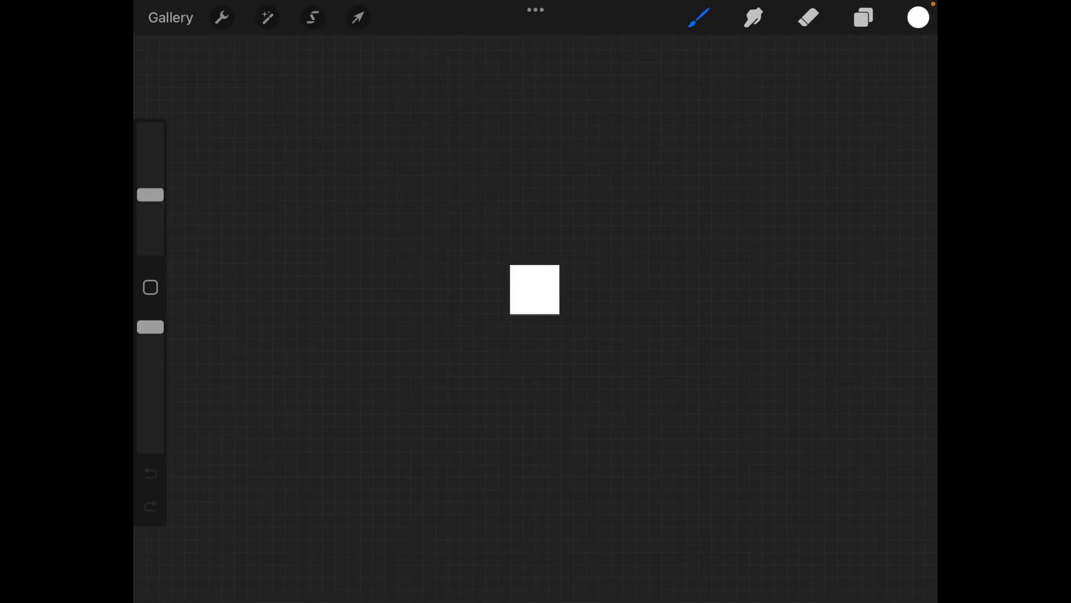
click(697, 16)
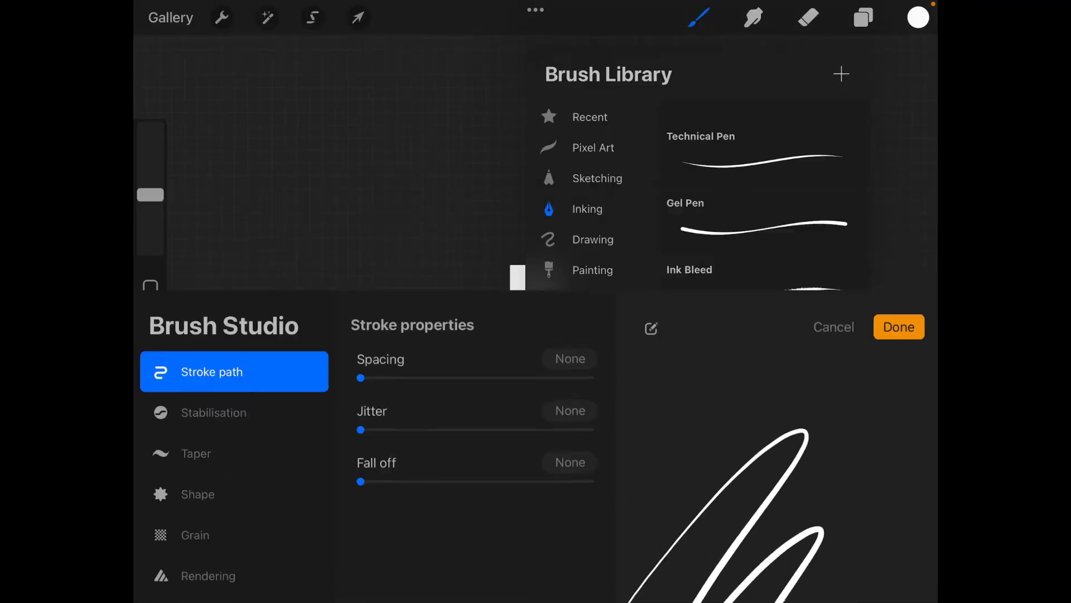
click(899, 327)
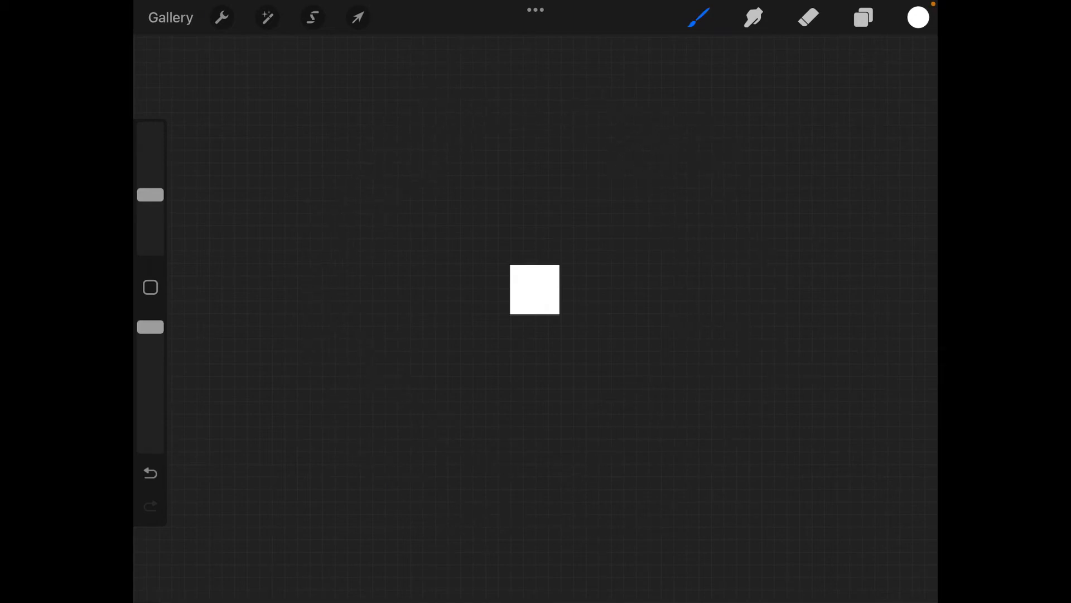
Start a new brush from the Brush Library for customising in Brush Studio.
click(221, 17)
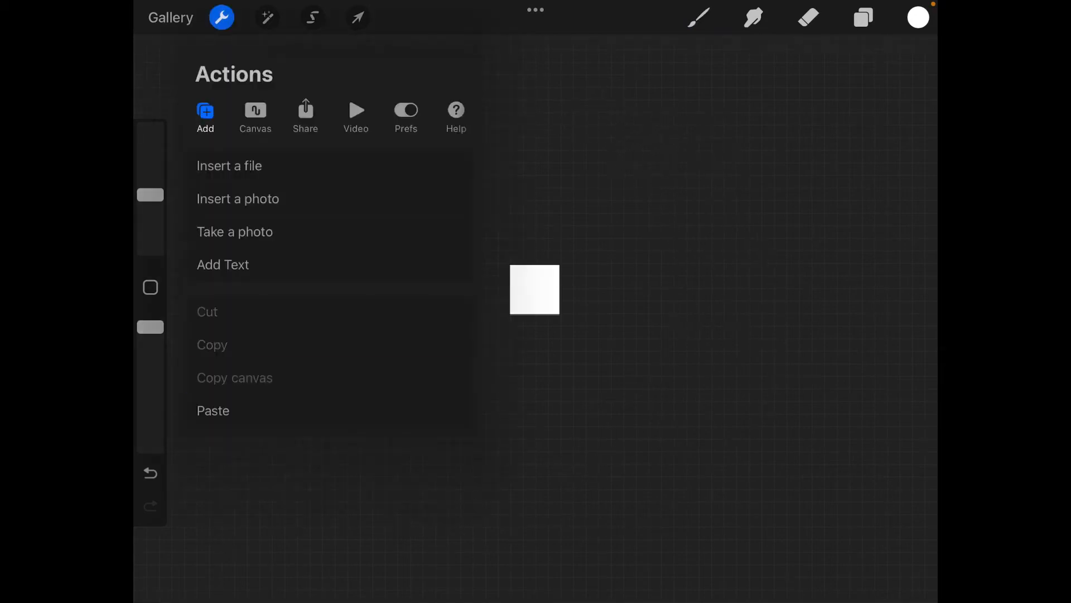
click(698, 17)
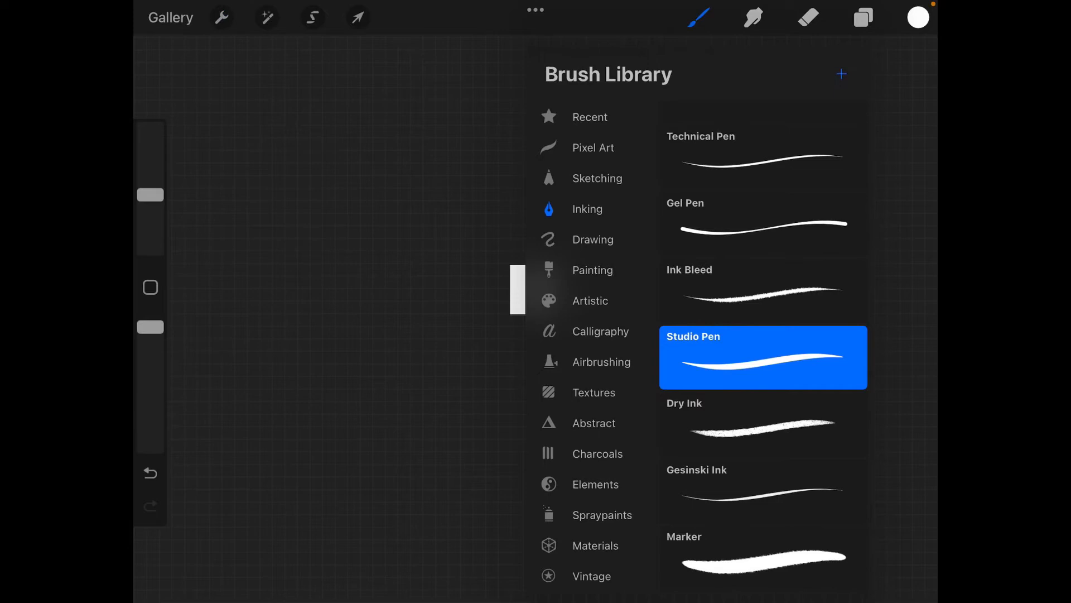
double_click(762, 357)
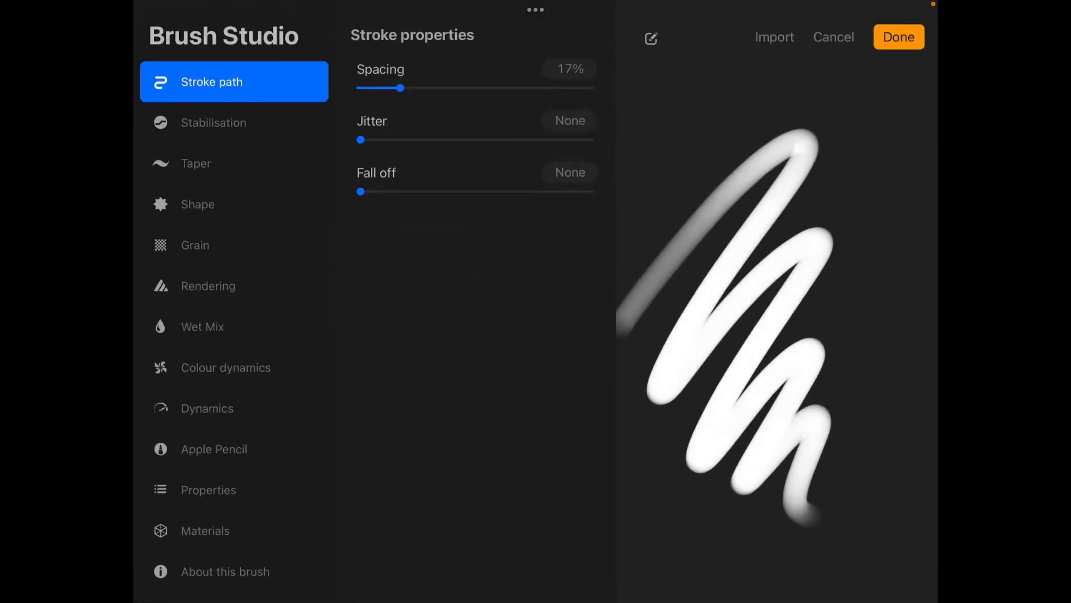
Replace the brush's round shape source with an imported solid square.
click(233, 203)
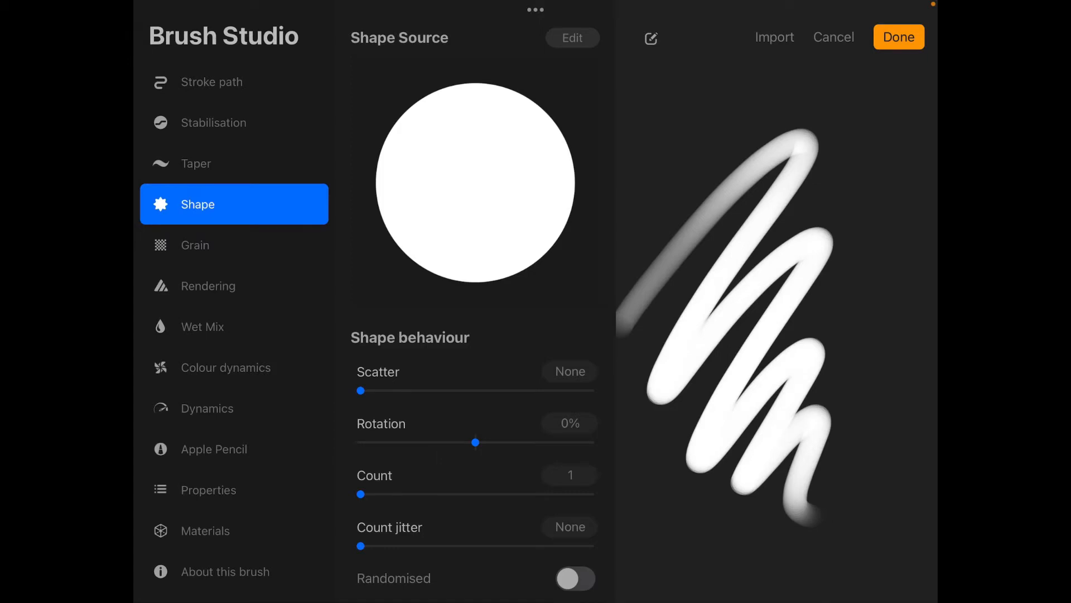
click(572, 38)
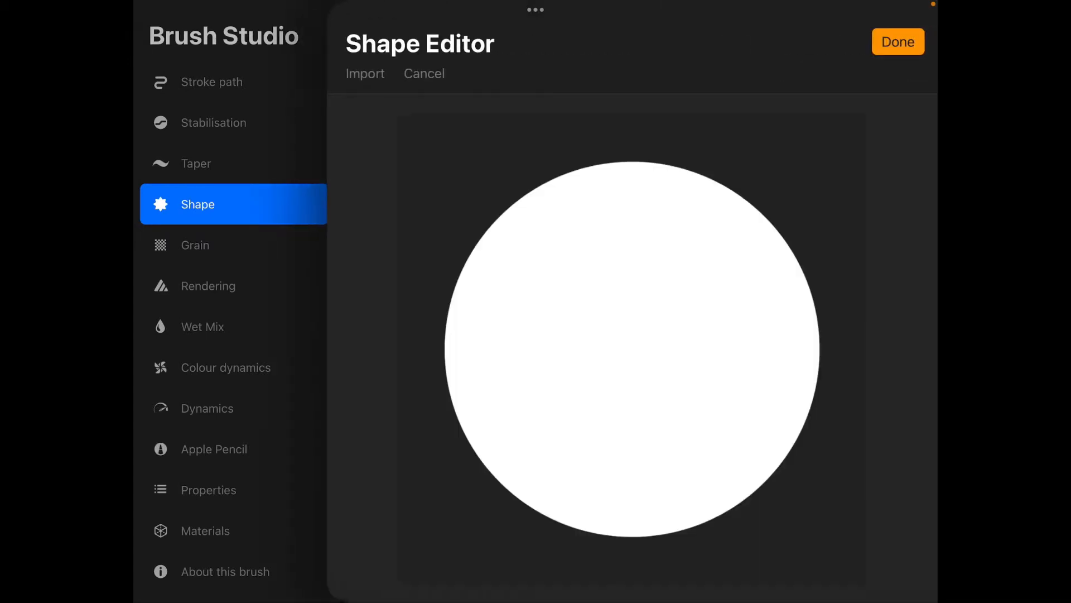
click(365, 74)
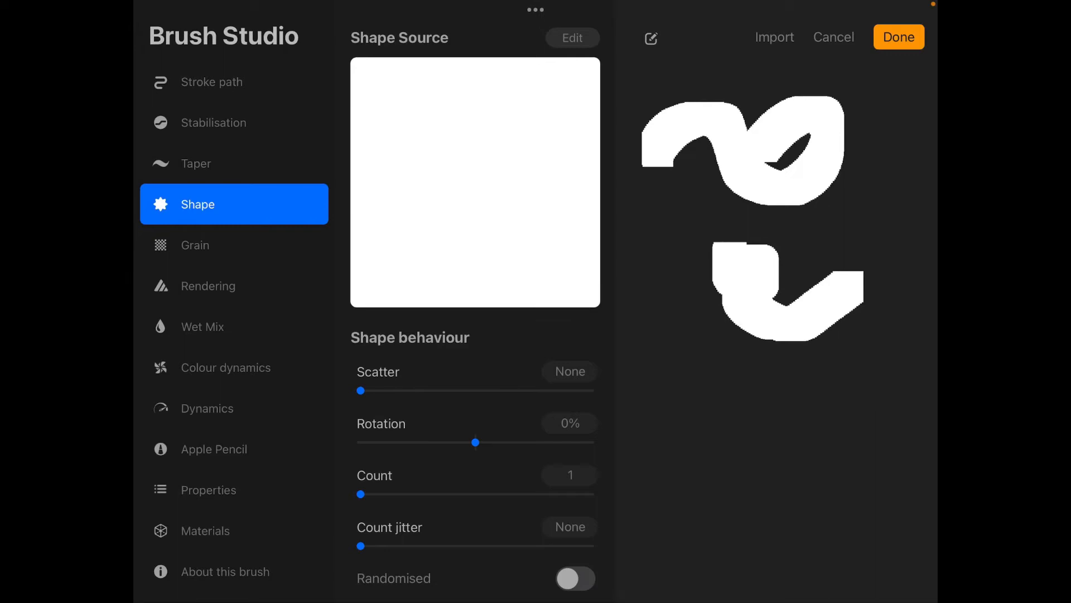
Set Stroke path Spacing and Properties Preview, Smudge and Maximum size to None.
click(213, 82)
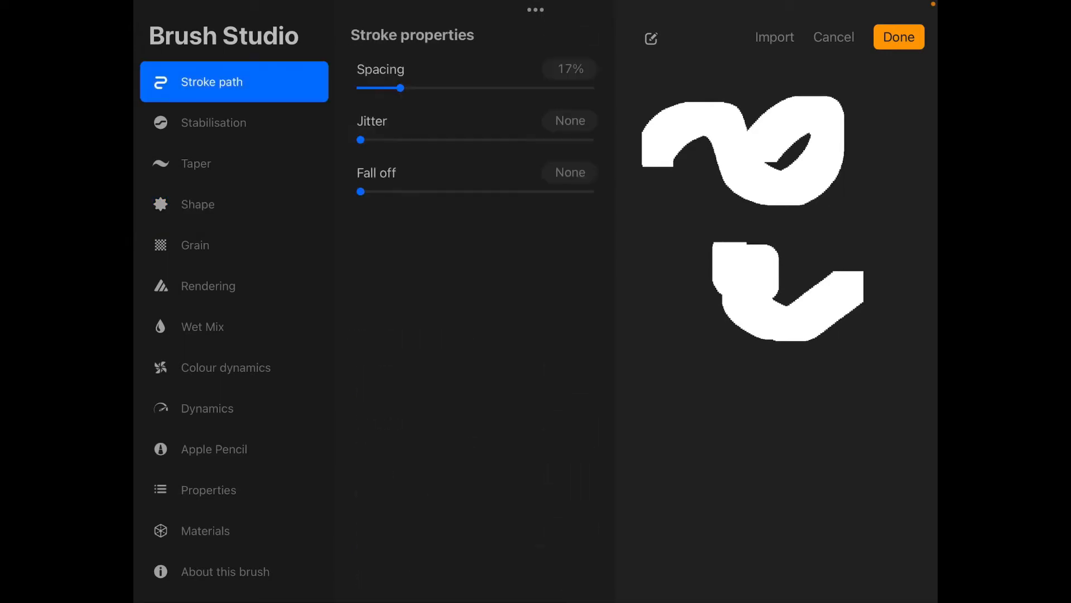
drag(400, 87, 361, 87)
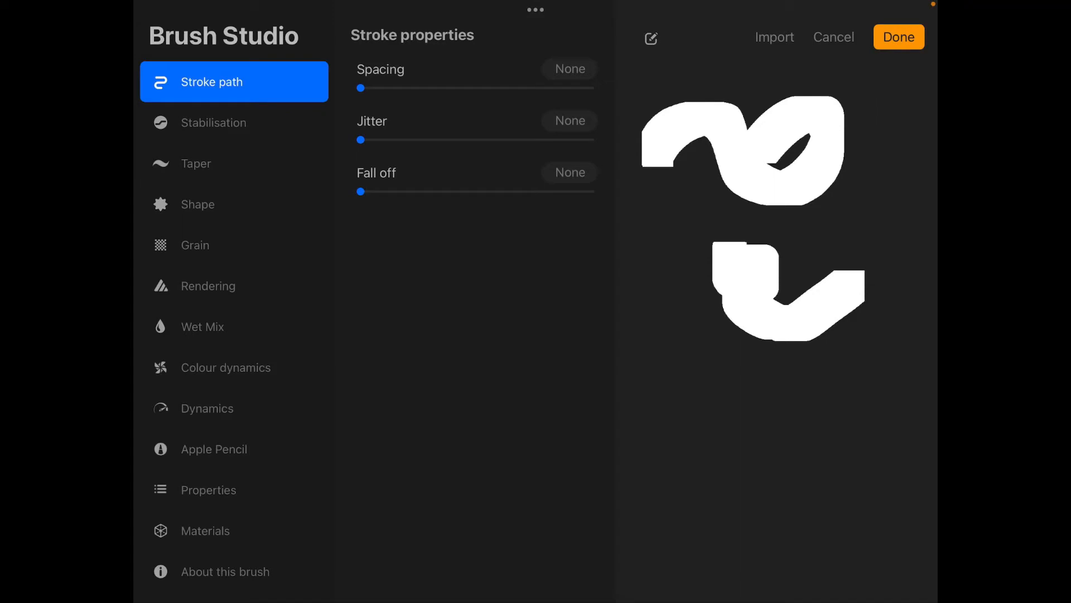
click(209, 490)
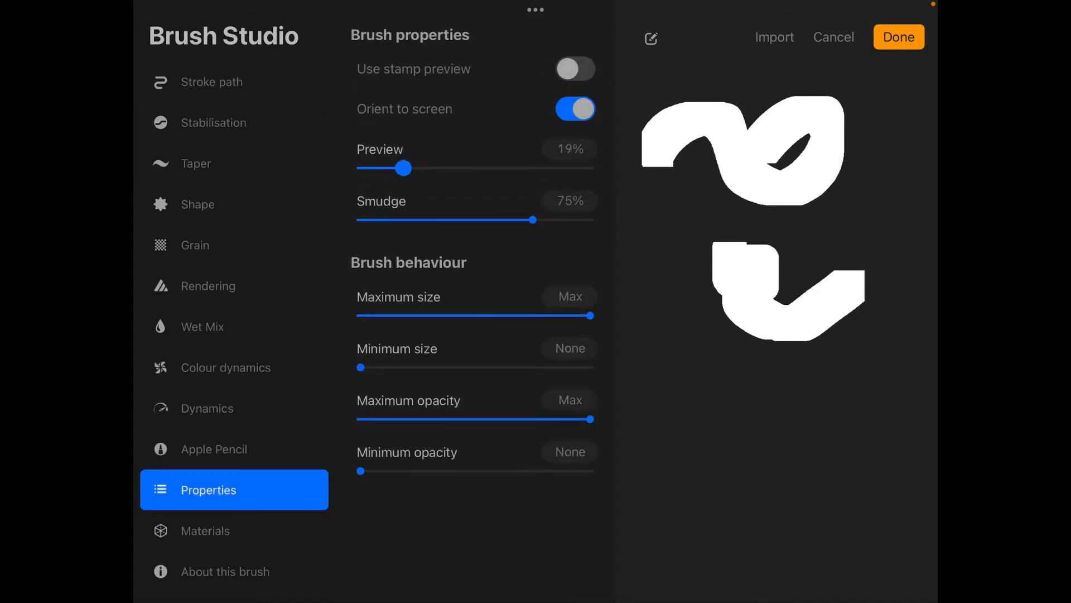
drag(404, 167, 359, 167)
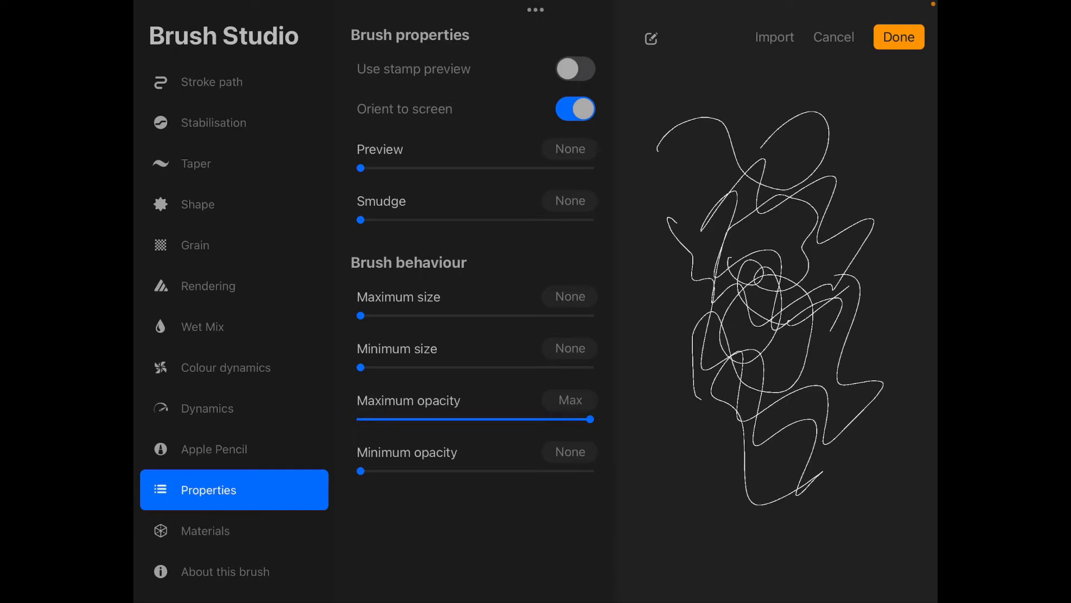
click(225, 572)
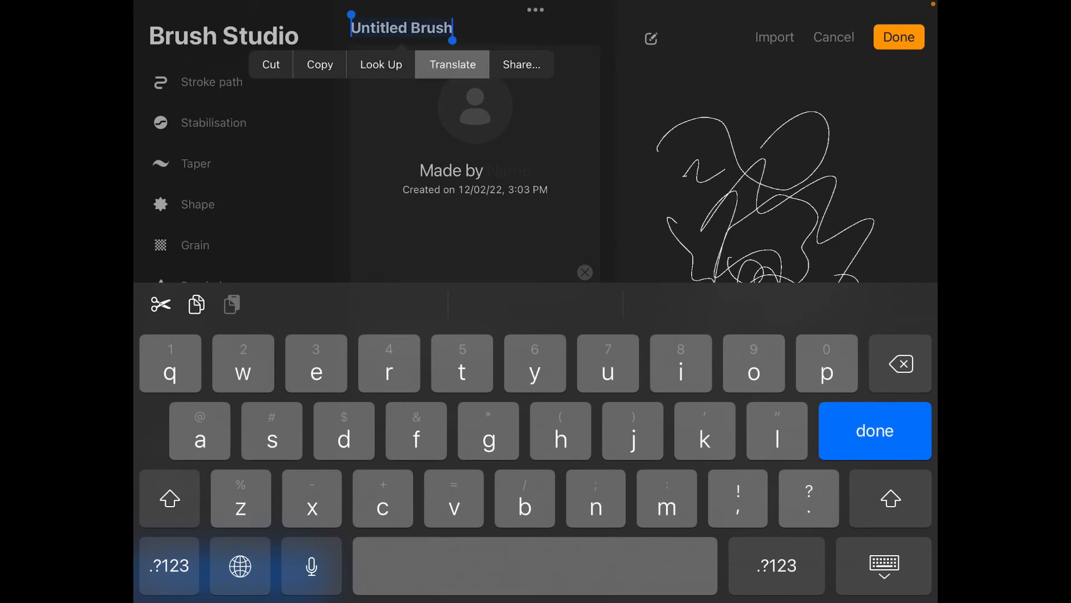
Name the brush 'My Pixelart brush' and save it to the brush library.
text(My)
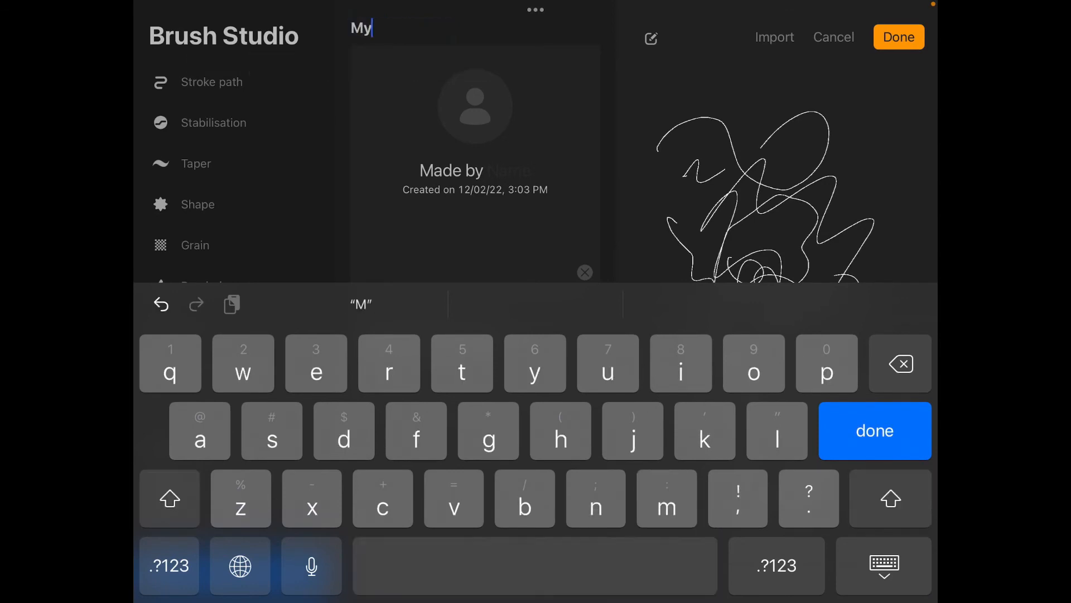
text(Pixel)
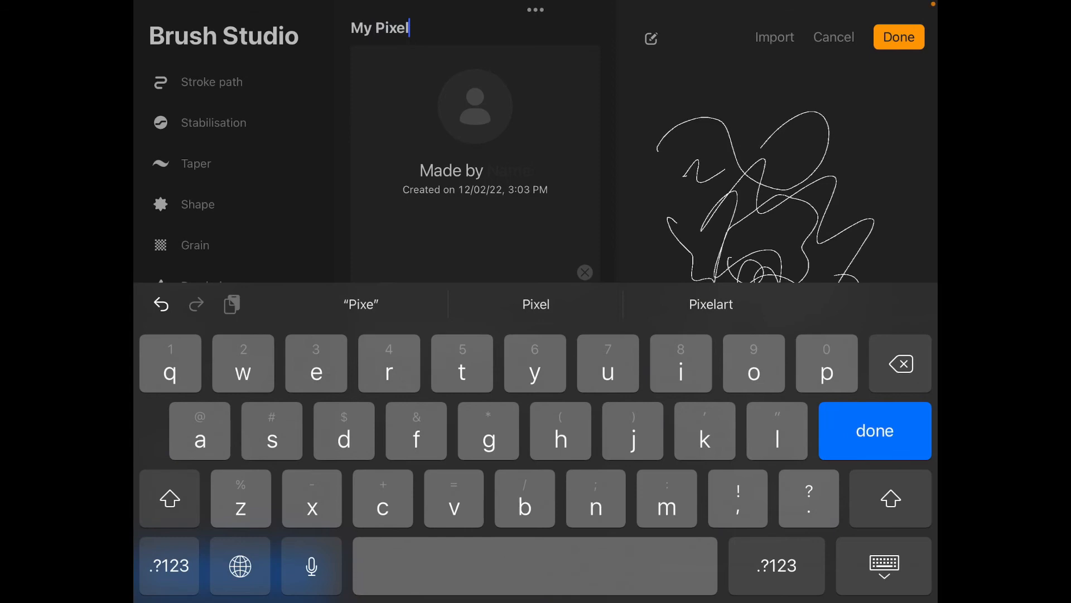
text(art brus)
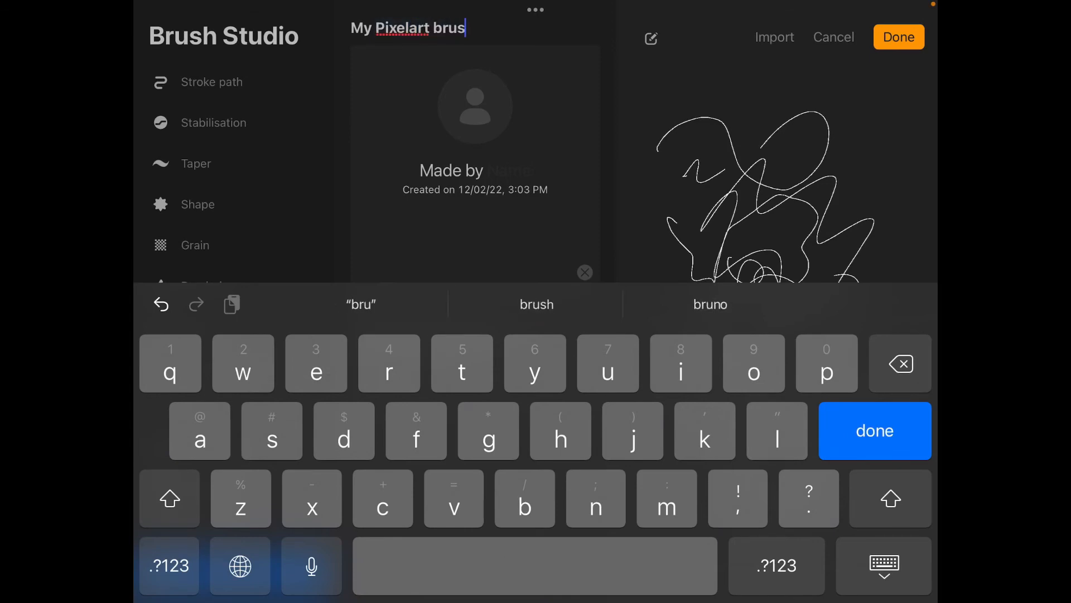
click(898, 36)
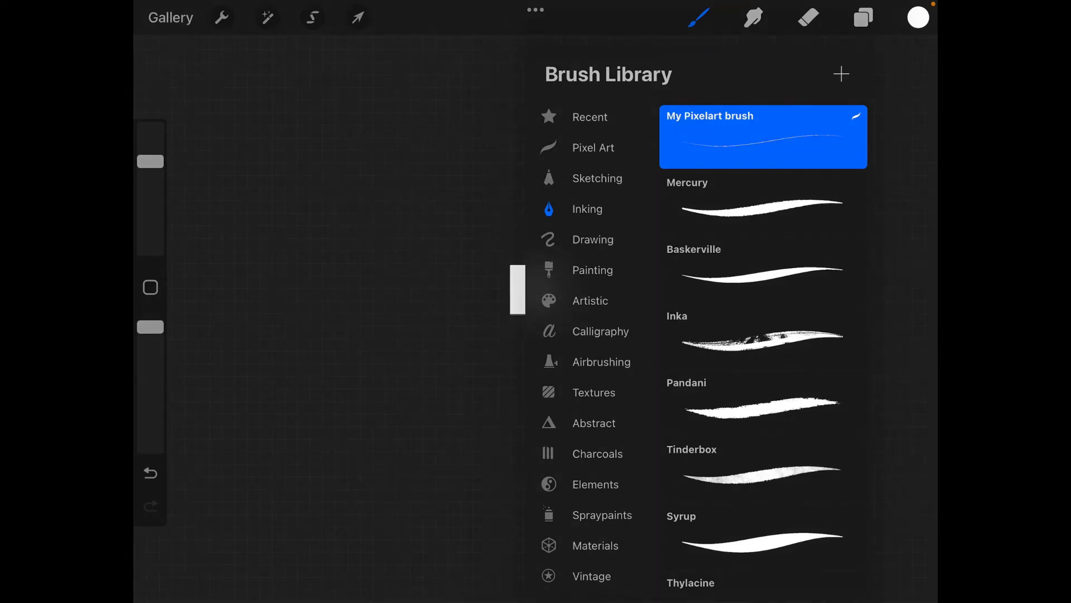
click(220, 17)
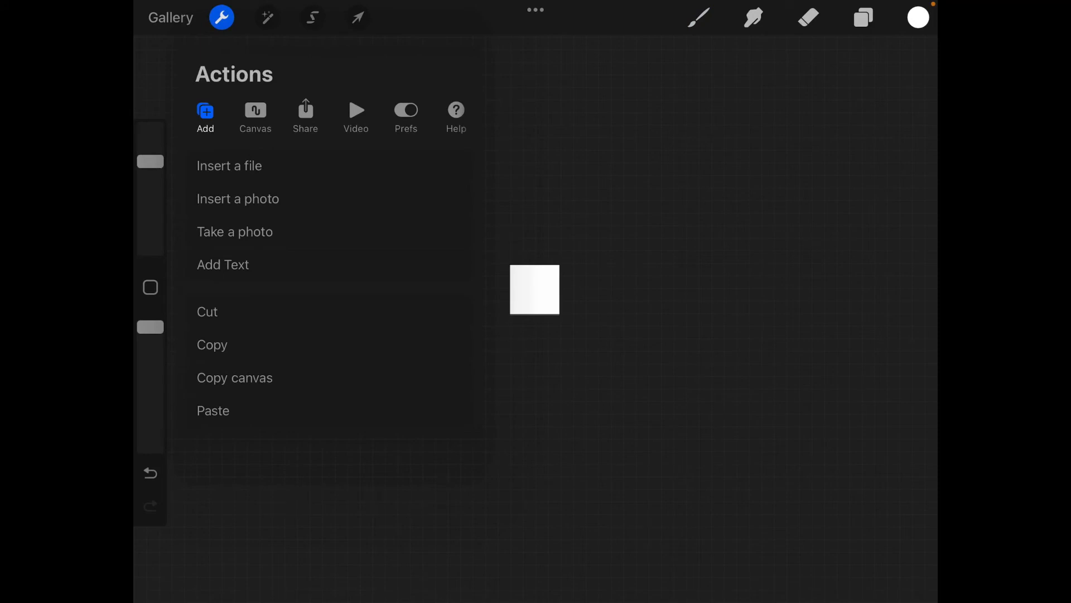
Crop and Resize the canvas to 44 × 44 px with Resample canvas enabled.
click(255, 117)
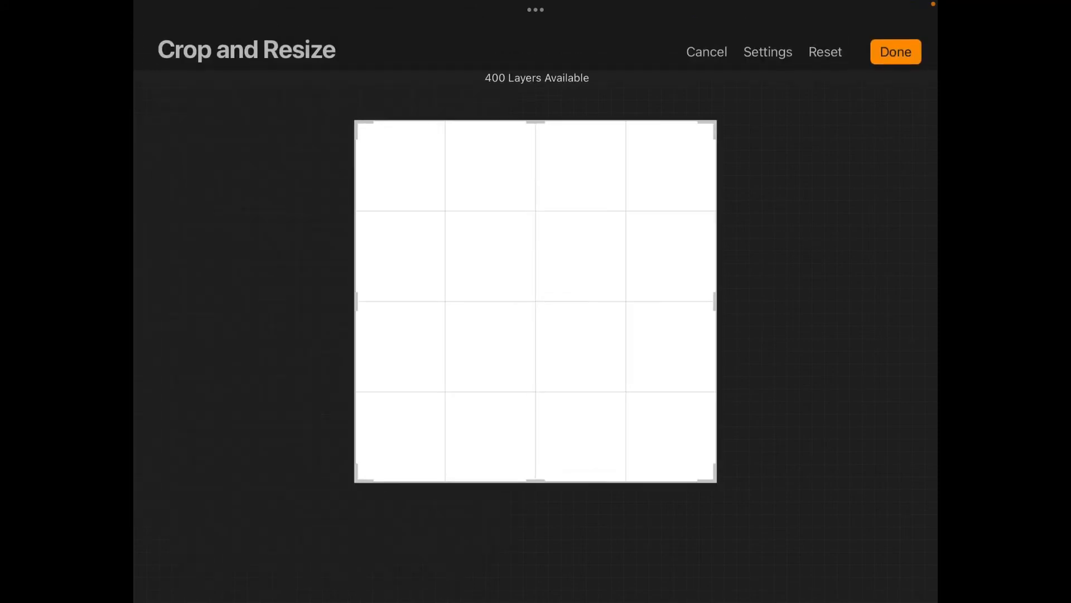
click(767, 51)
text(44)
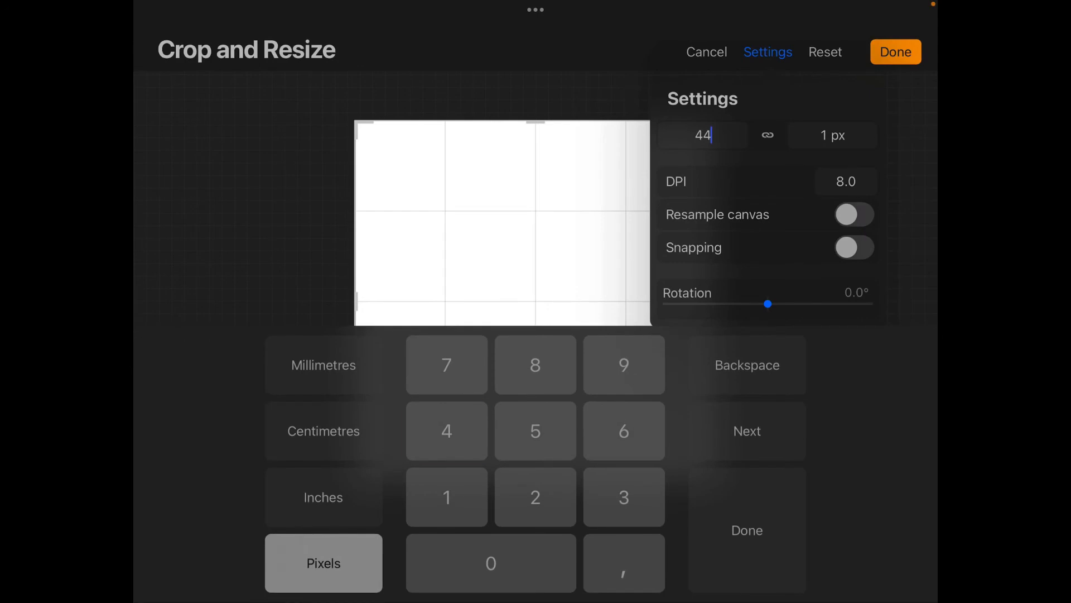
click(746, 431)
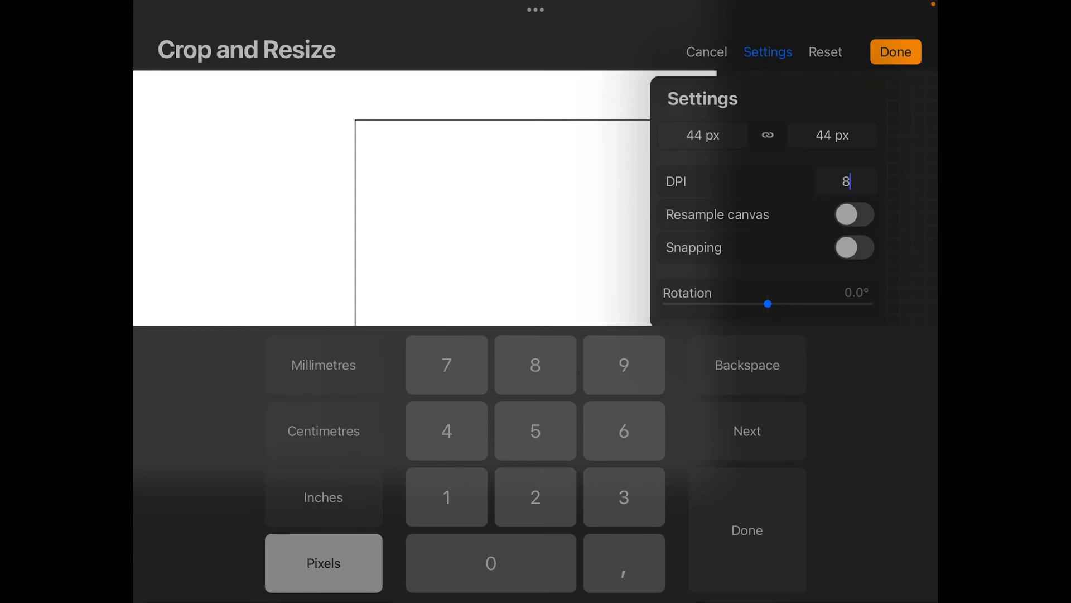
click(854, 215)
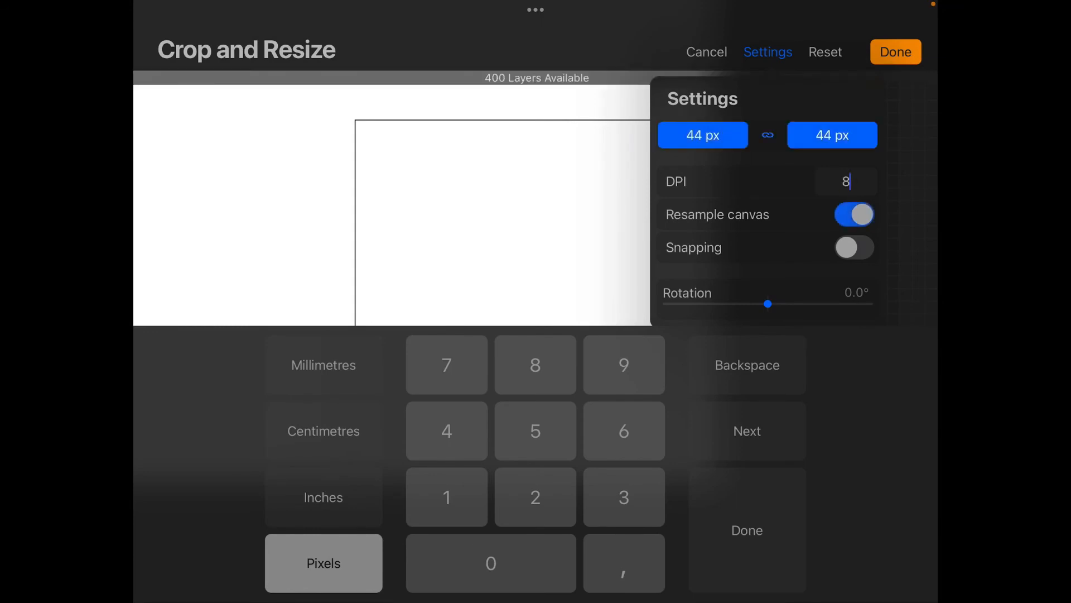
click(896, 52)
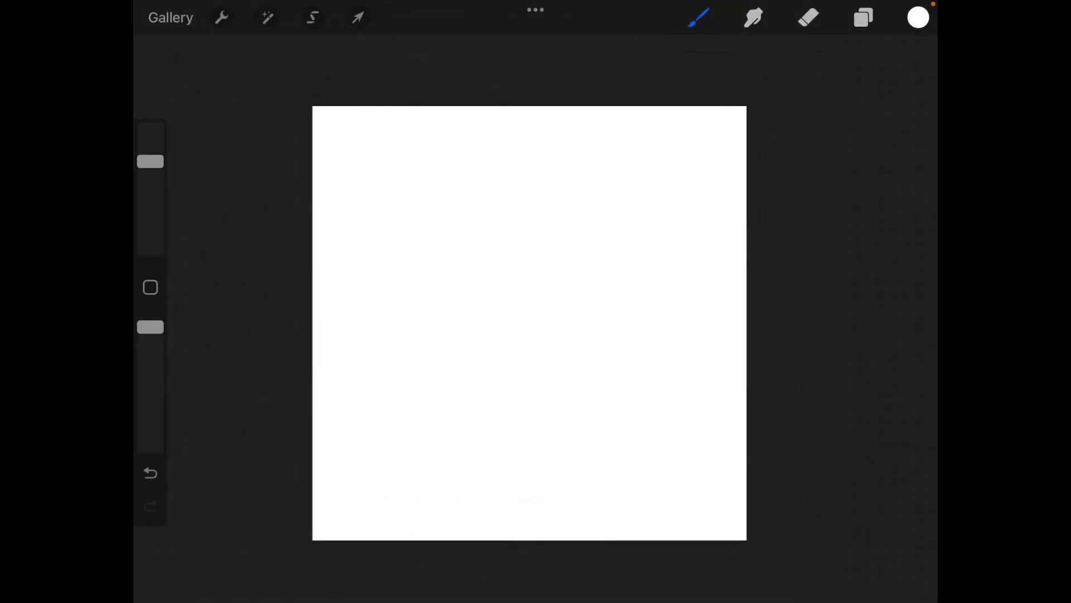
click(917, 17)
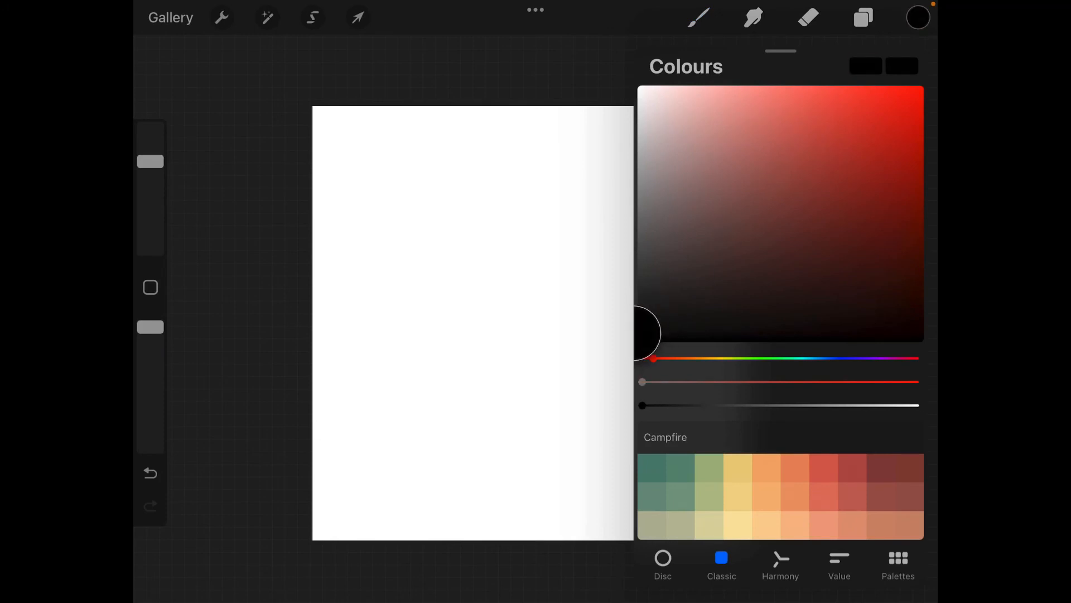